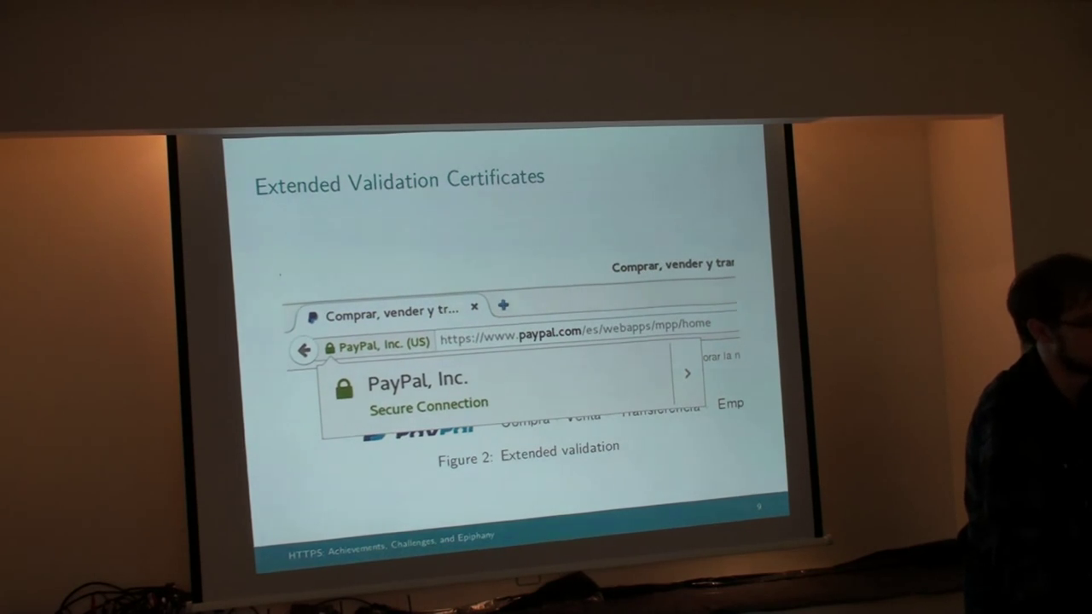
{"action": "key", "text": "Right"}
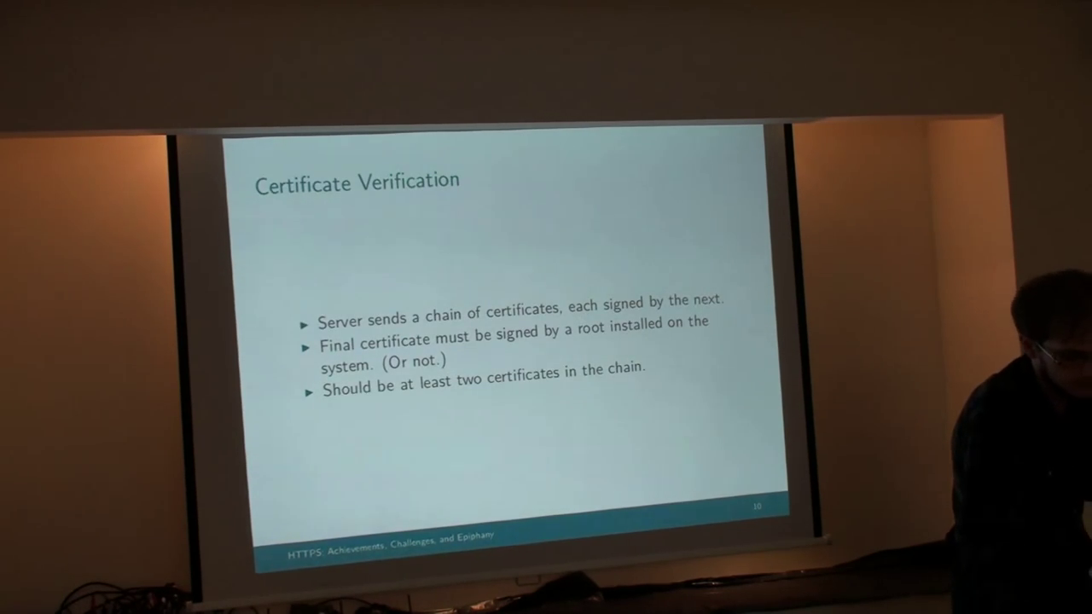